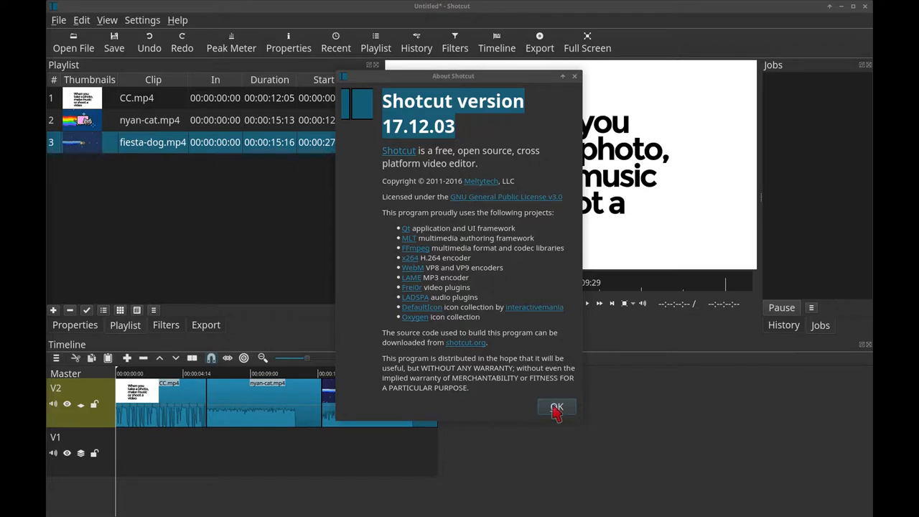
- Close the About Shotcut version window
{"action": "left_click", "coordinate": [557, 407]}
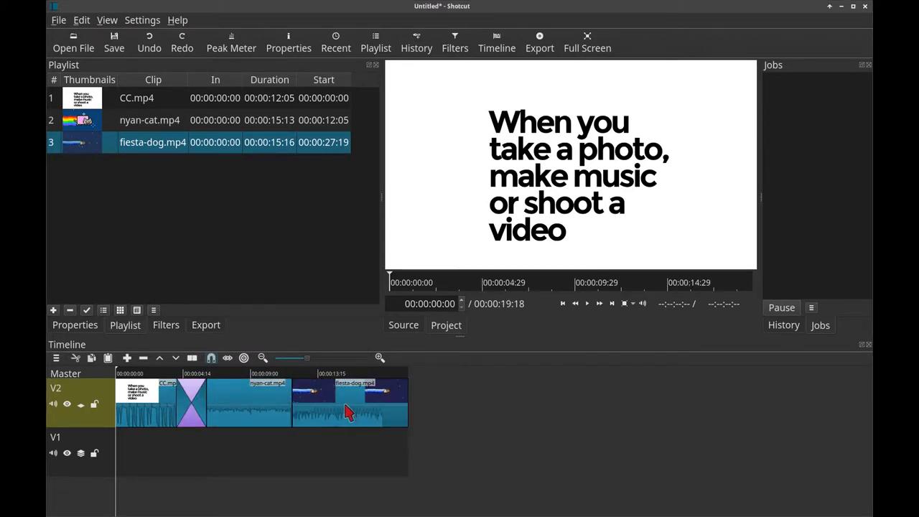
- Overlap fiesta-dog.mp4 with nyan-cat.mp4 on track V2 to add a dissolve
{"action": "left_click_drag", "start_coordinate": [352, 409], "coordinate": [301, 410]}
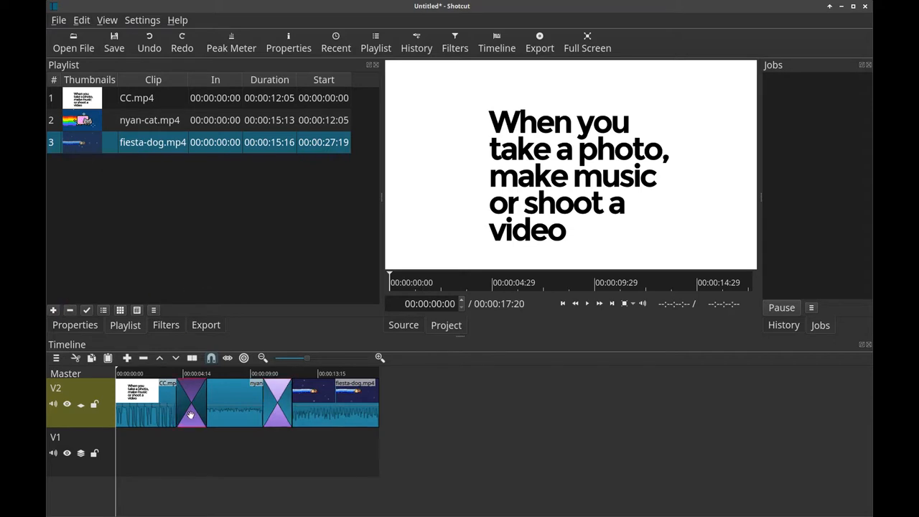
- Select the dissolve transition on track V2 for removal
{"action": "left_click", "coordinate": [191, 403]}
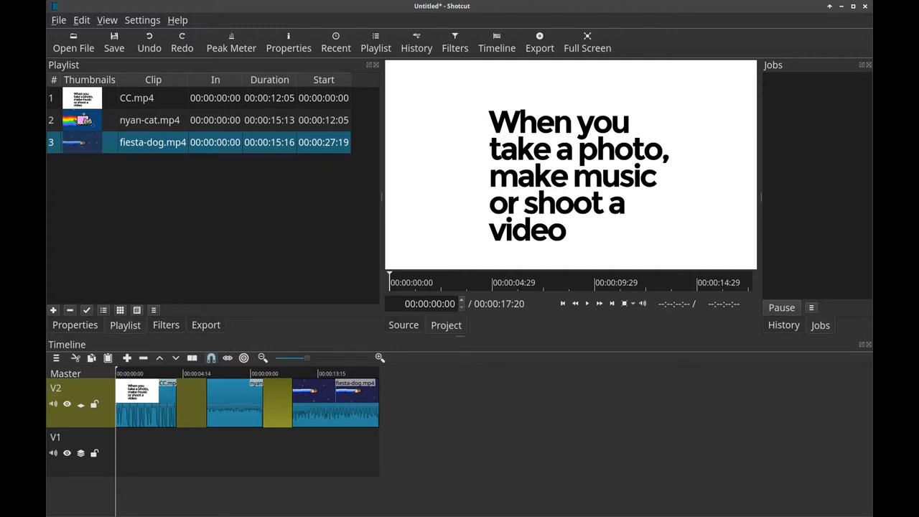
- Move the nyan-cat clip down from track V2 to track V1
{"action": "left_click_drag", "start_coordinate": [234, 399], "coordinate": [234, 453]}
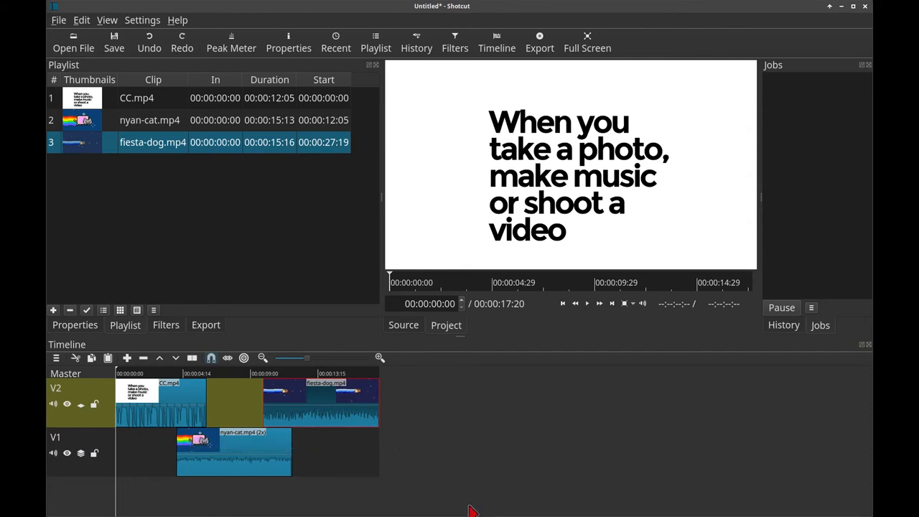
{"action": "mouse_move", "coordinate": [352, 511]}
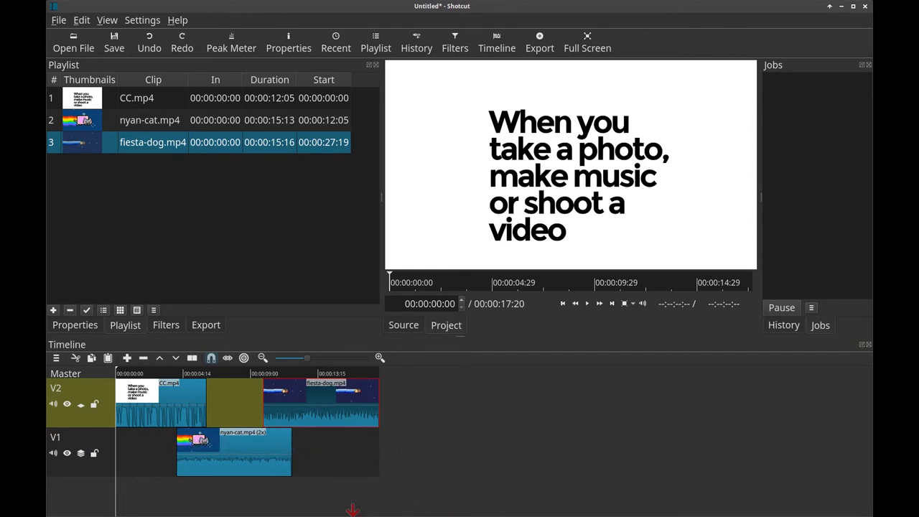